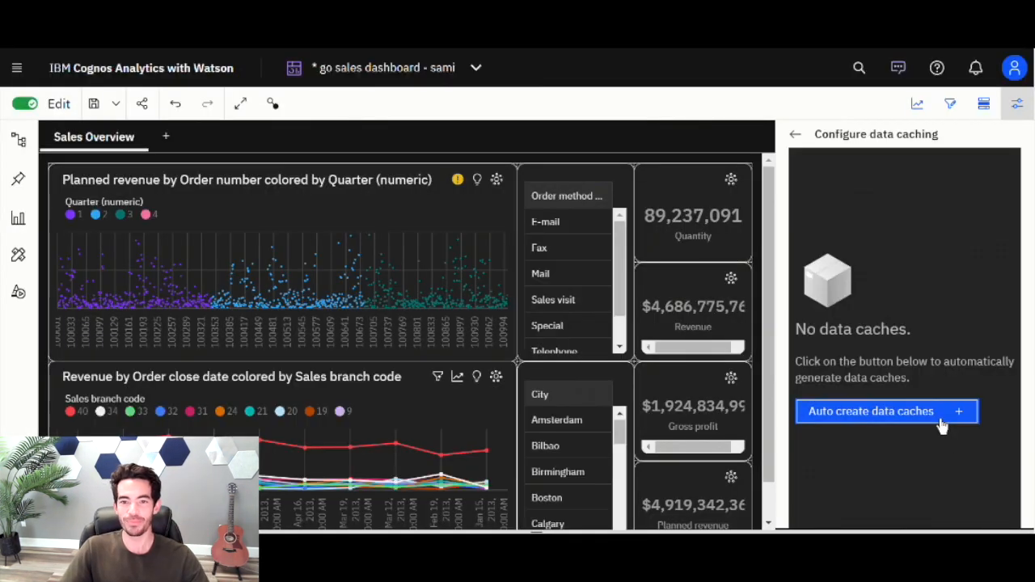
# Auto-create Data cache 1, review its Columns and Widgets, then cancel adding widget columns.
pyautogui.click(870, 411)
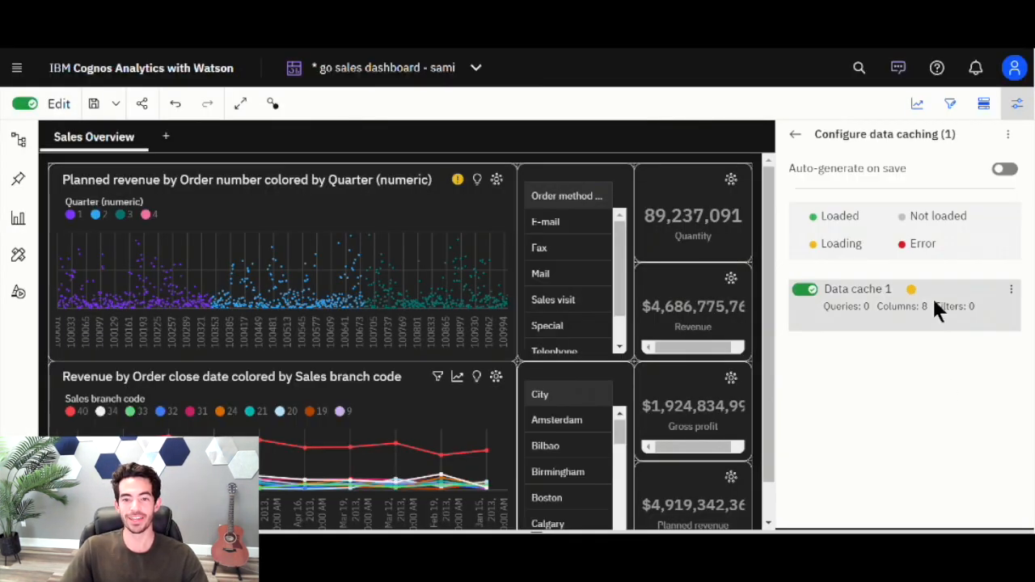
pyautogui.click(857, 288)
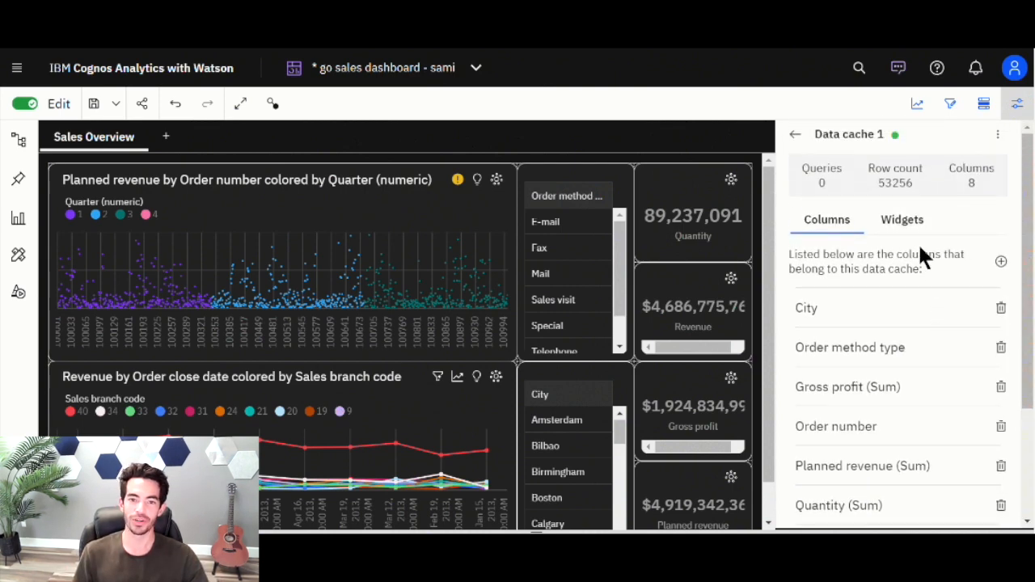
pyautogui.click(902, 219)
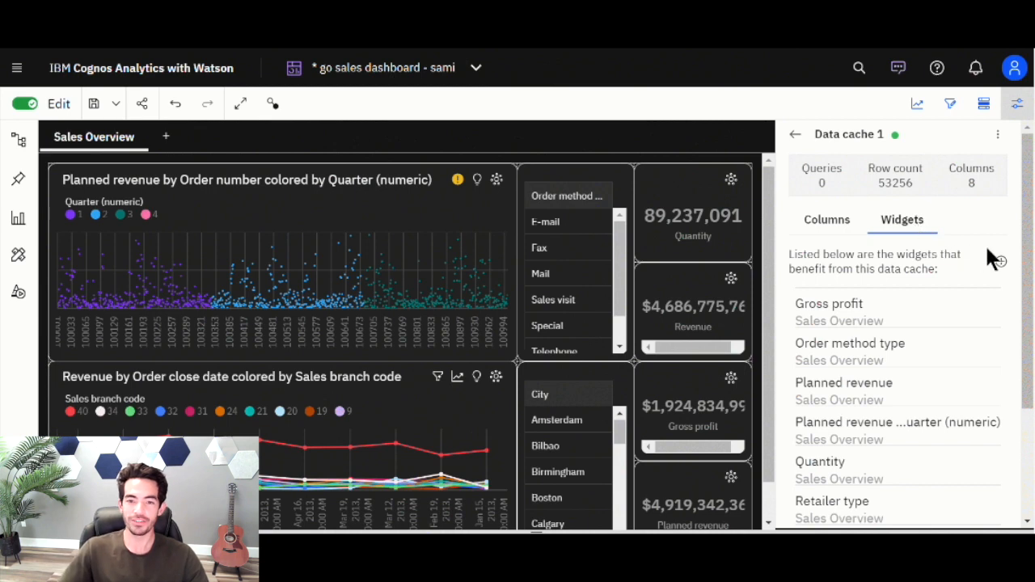
pyautogui.click(997, 261)
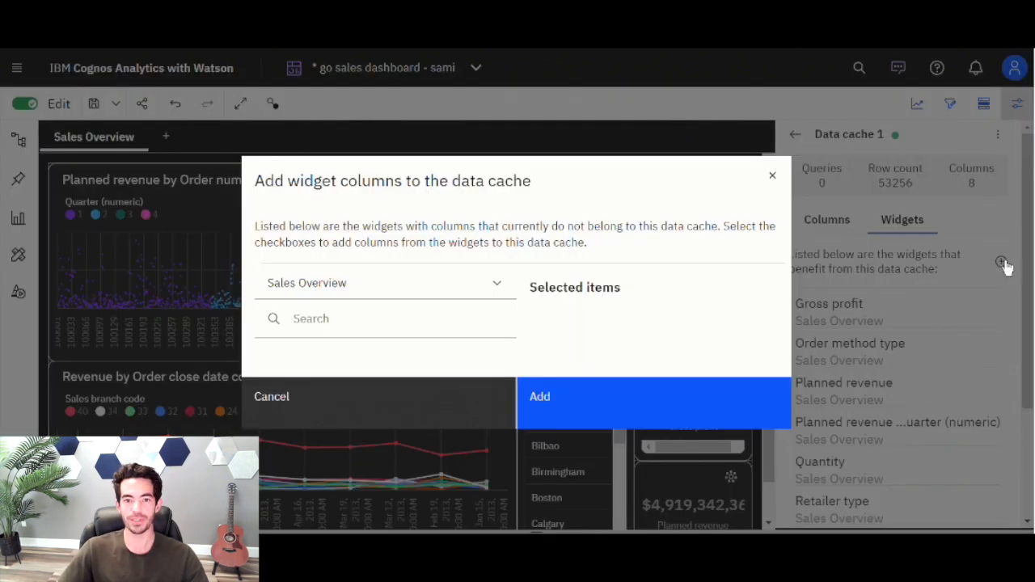
pyautogui.moveTo(714, 307)
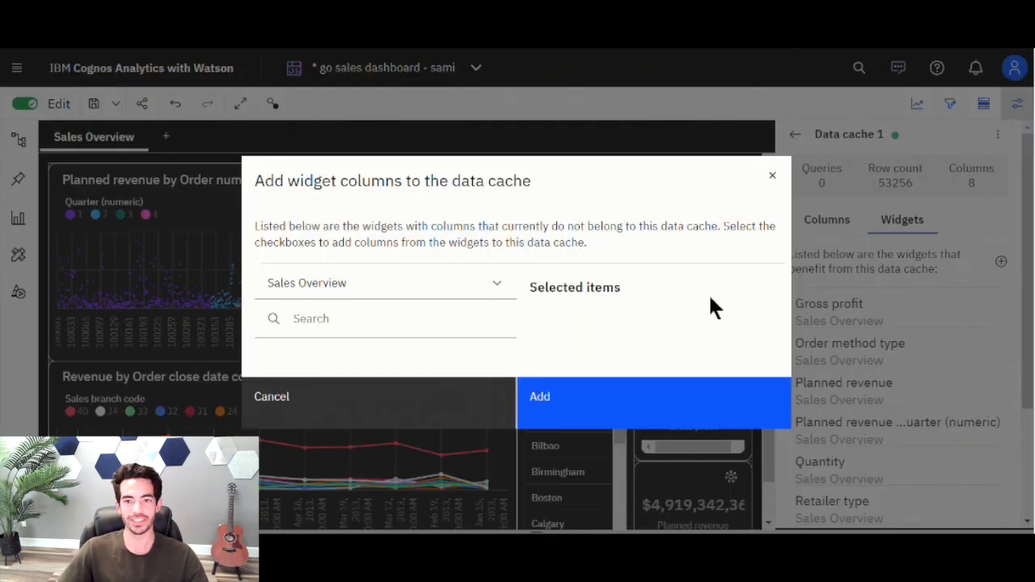
pyautogui.click(272, 396)
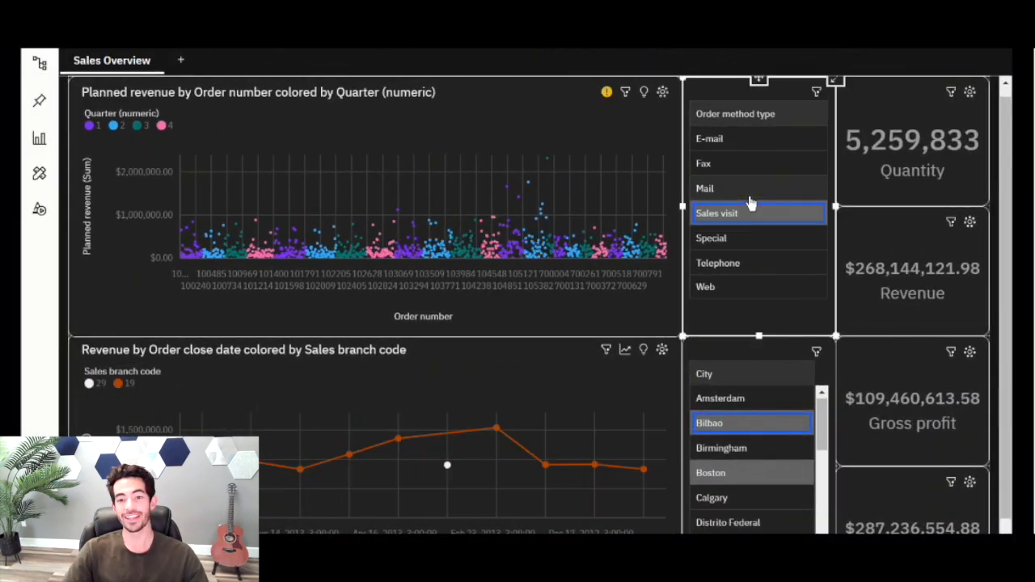
# Filter the dashboard to another order method and then another city.
pyautogui.click(717, 263)
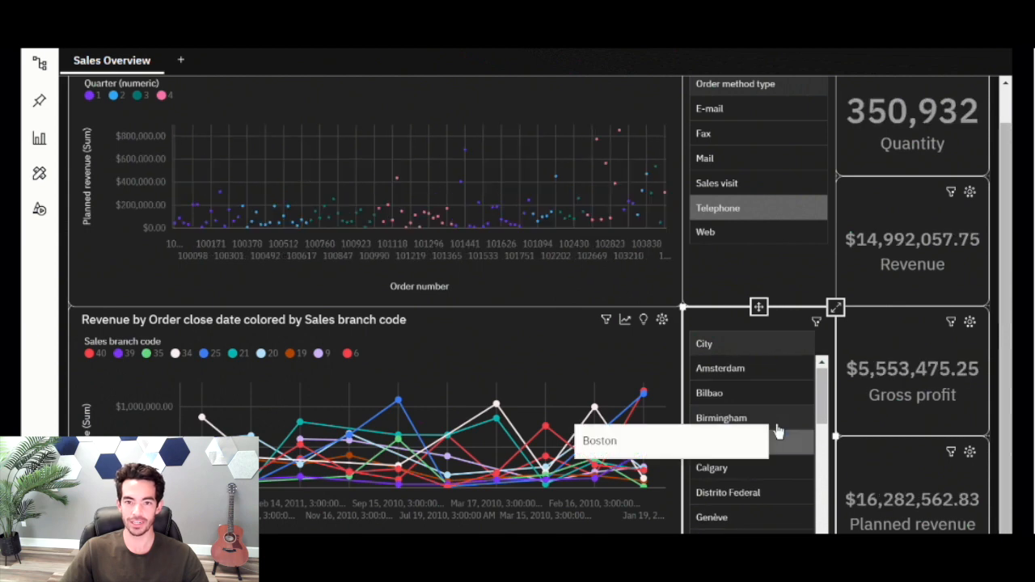
pyautogui.click(710, 442)
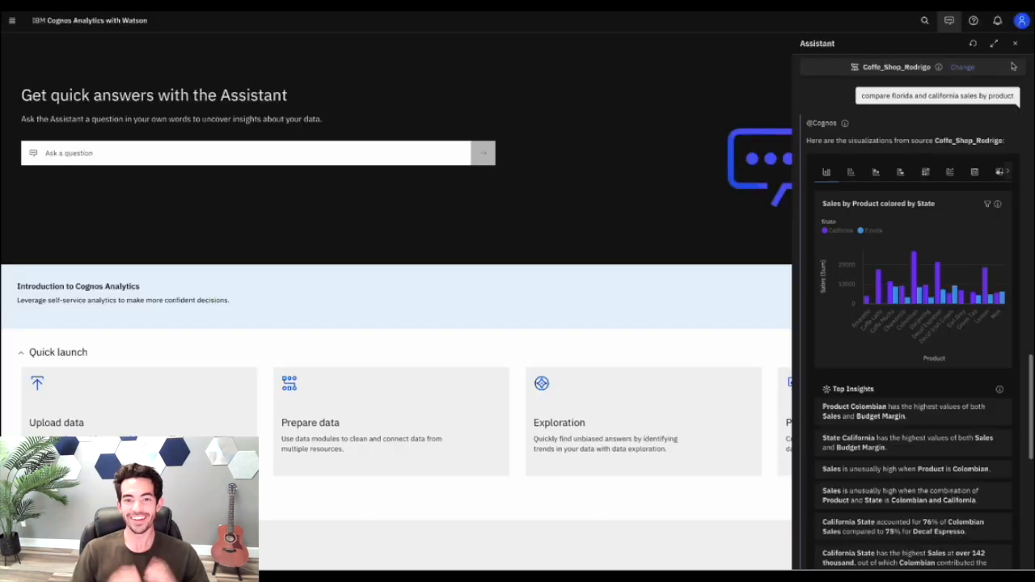
# Expand the Assistant panel to full width to show the Florida-versus-California answer.
pyautogui.click(994, 44)
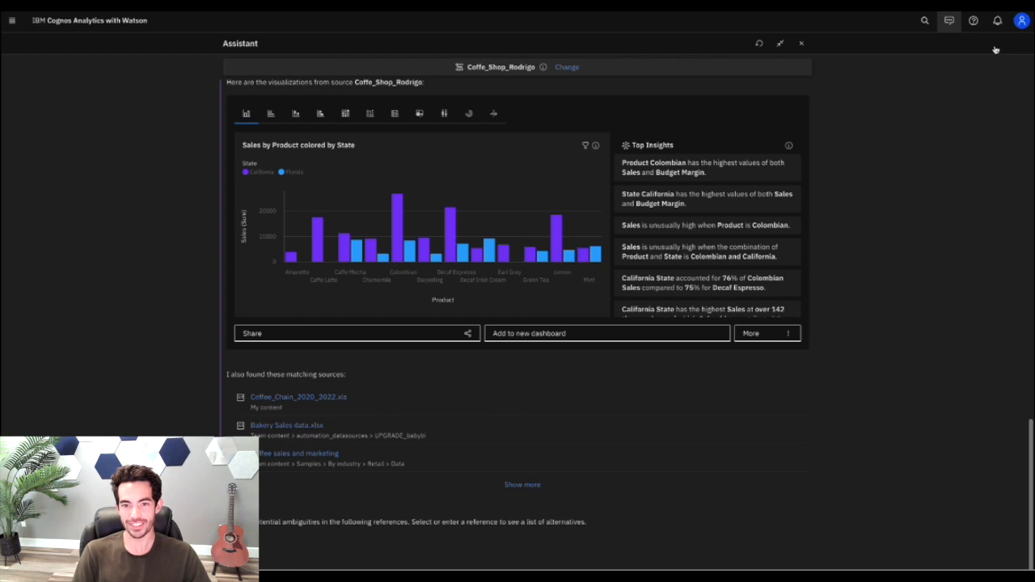
pyautogui.moveTo(877, 240)
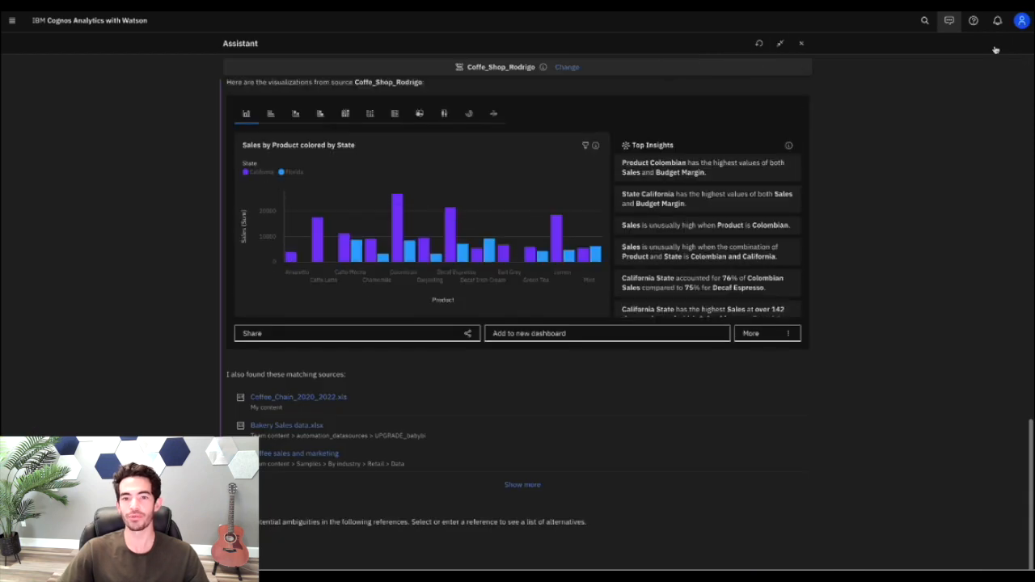
pyautogui.moveTo(878, 239)
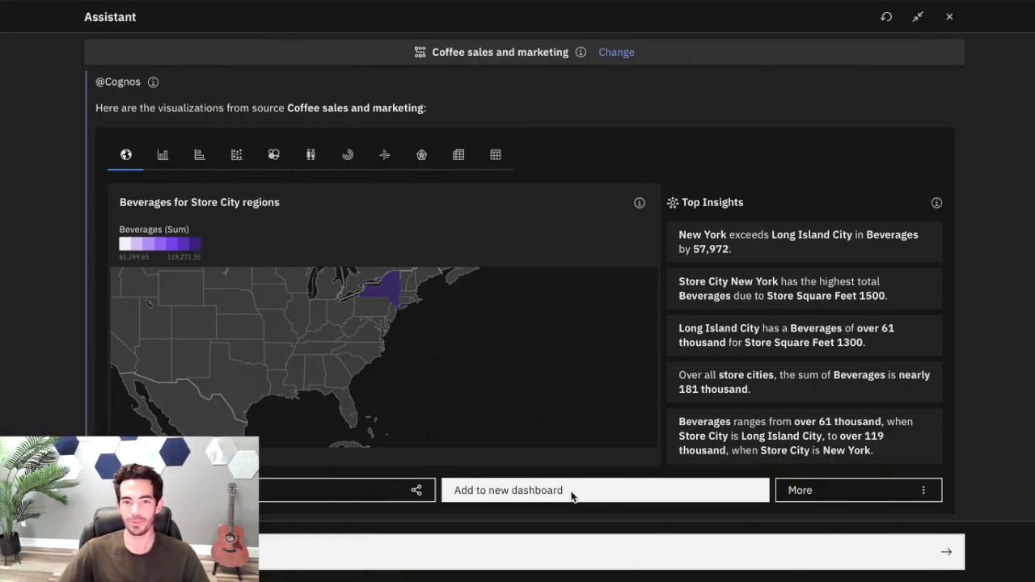
# Add the Assistant's beverages-by-store-city map to a new dashboard.
pyautogui.click(508, 490)
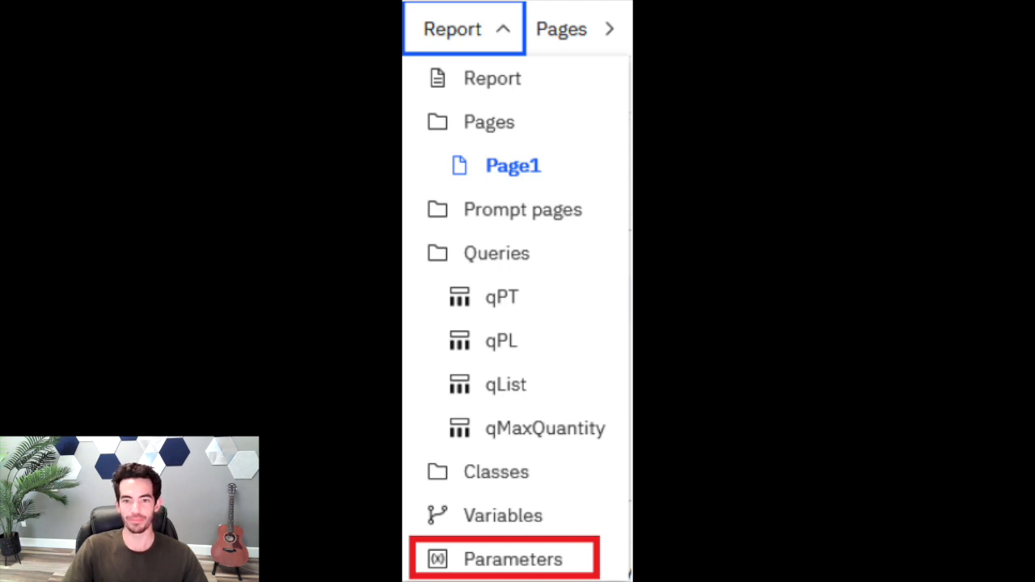
# Switch the report to its Parameters page and list all parameters, such as pPL and pPT.
pyautogui.click(511, 559)
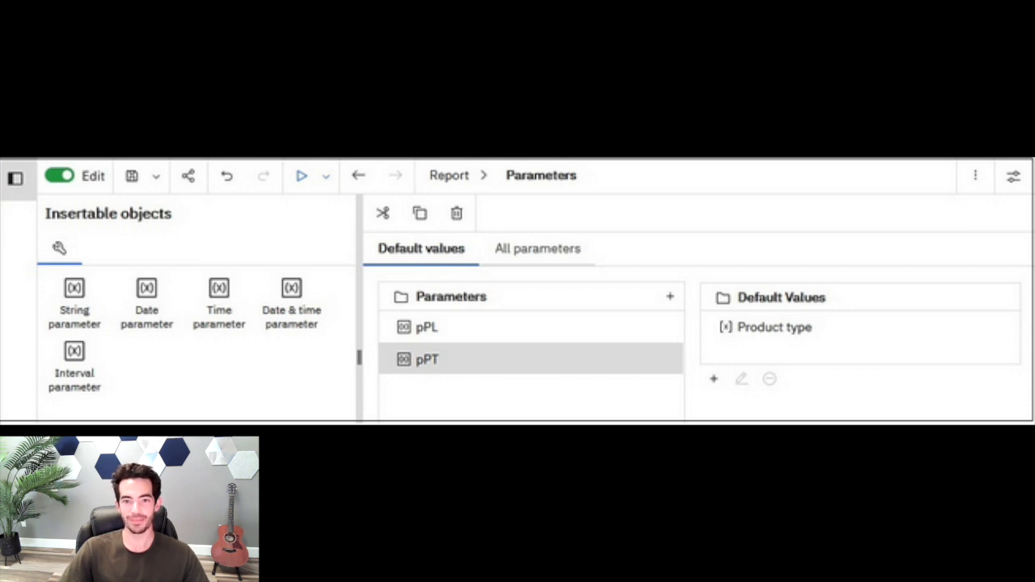
pyautogui.click(536, 248)
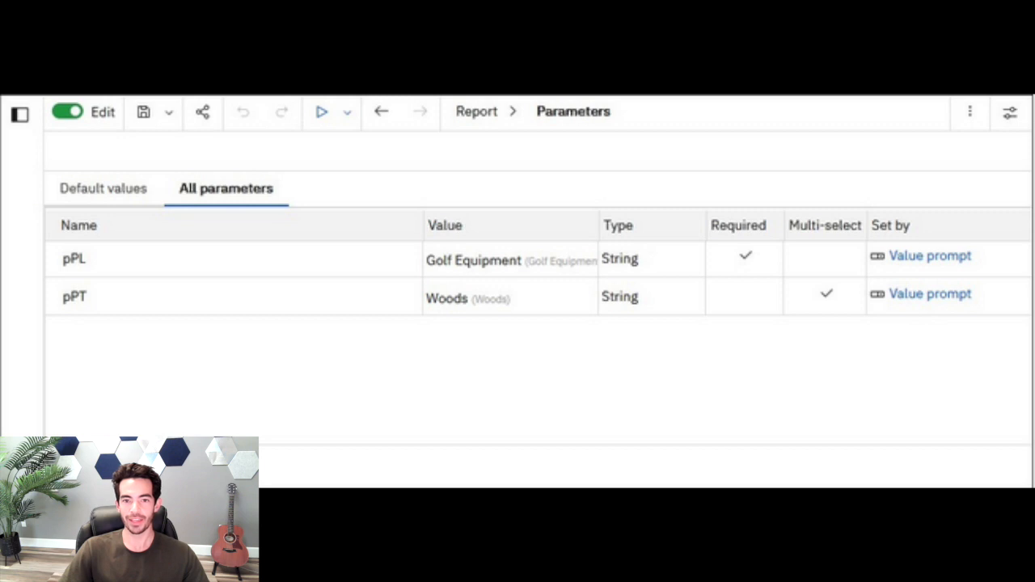